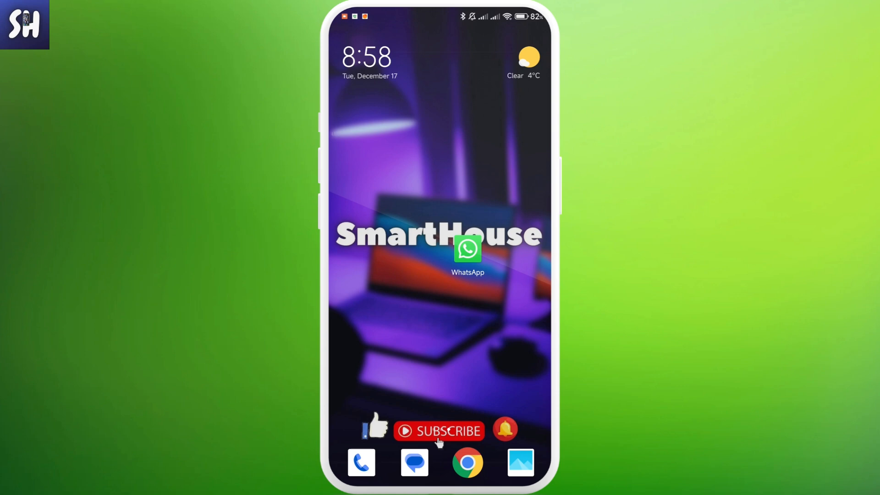
Launch WhatsApp from the home screen and select chat L in the chat list.
click(467, 249)
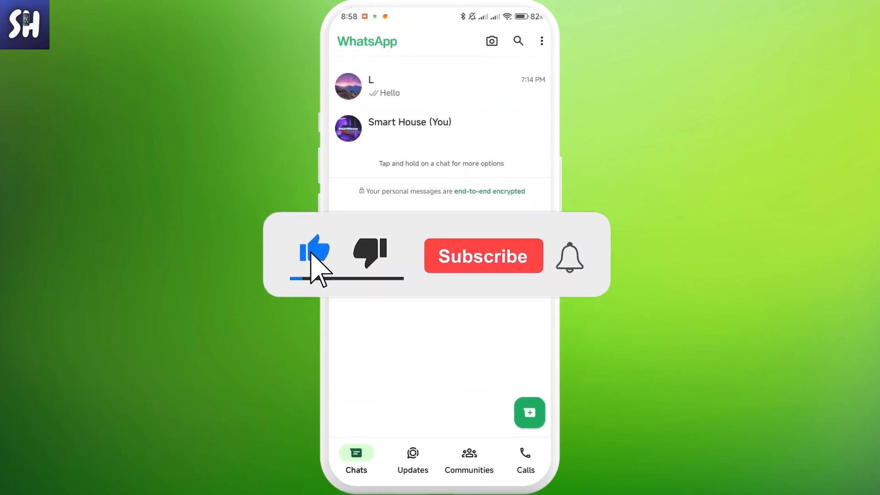
click(483, 256)
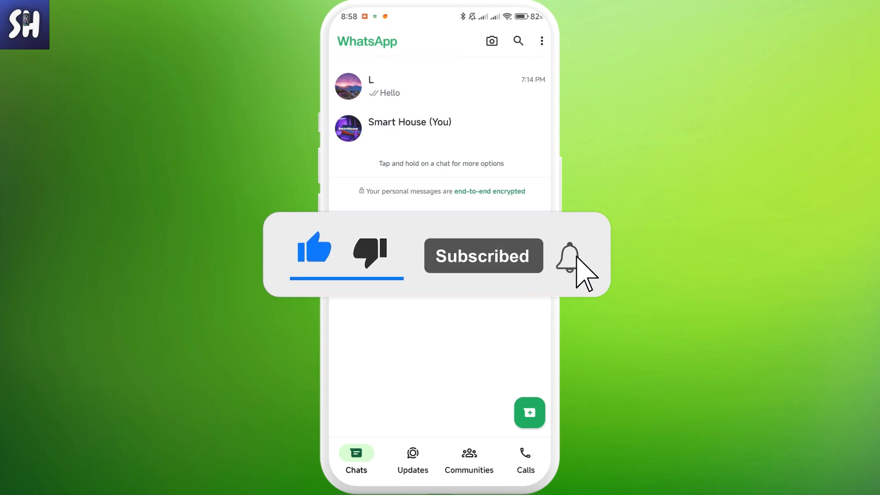
click(568, 256)
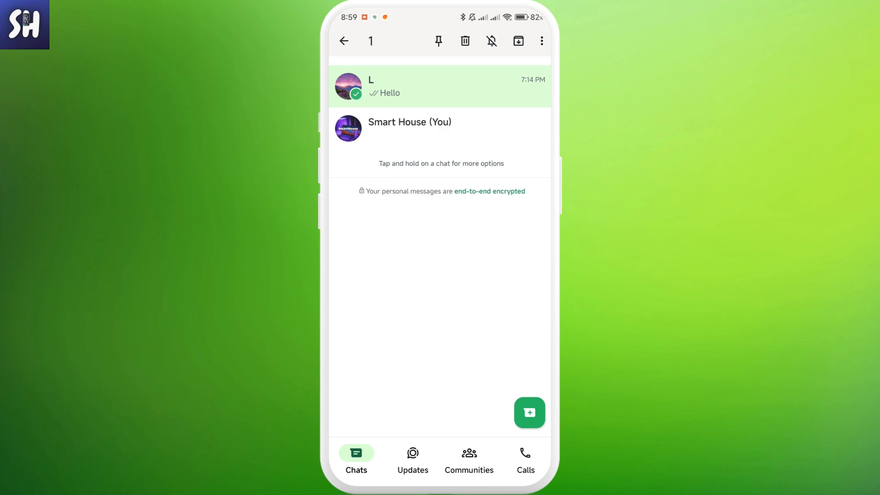
Archive chat L and show it in the Archived chats screen.
click(517, 40)
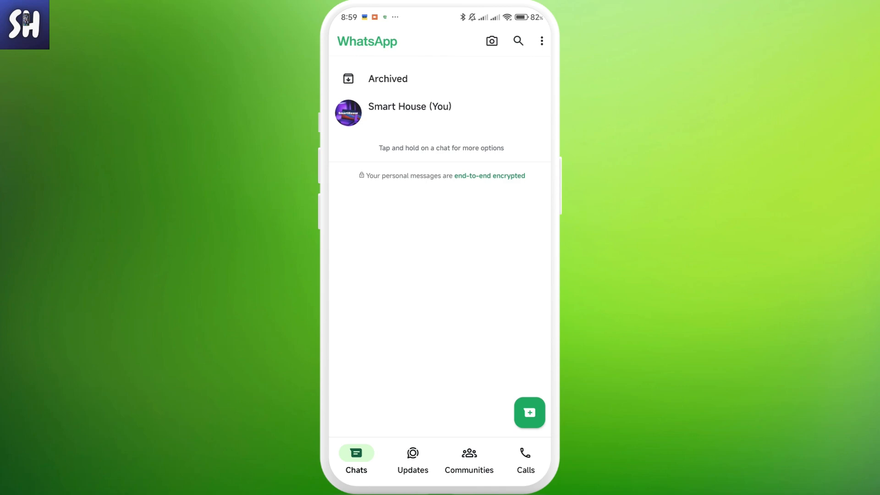
click(387, 79)
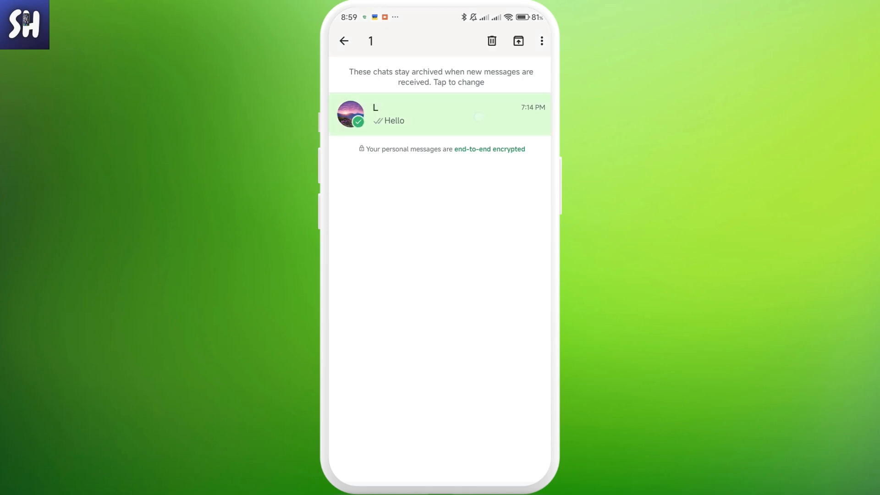
Unarchive chat L so it returns to the main chat list above Smart House (You).
click(344, 40)
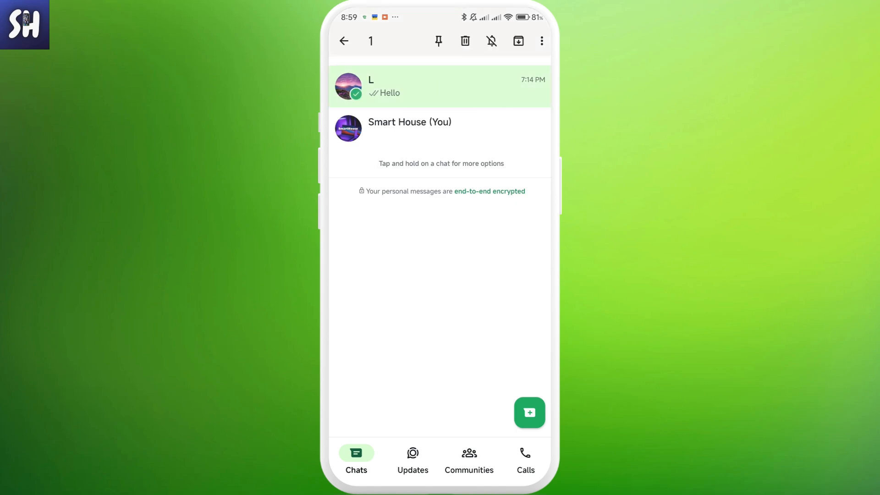
Choose Lock chat for chat L from the three-dot menu, bringing up the lock prompt.
click(541, 40)
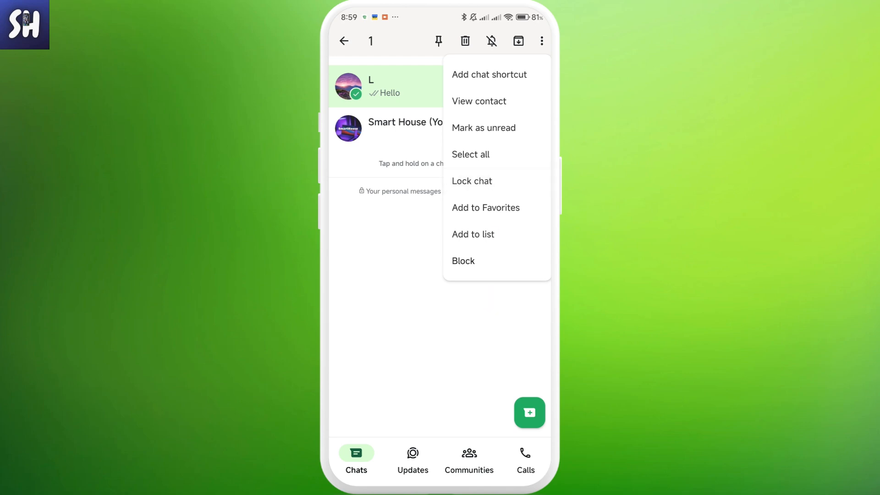
click(471, 180)
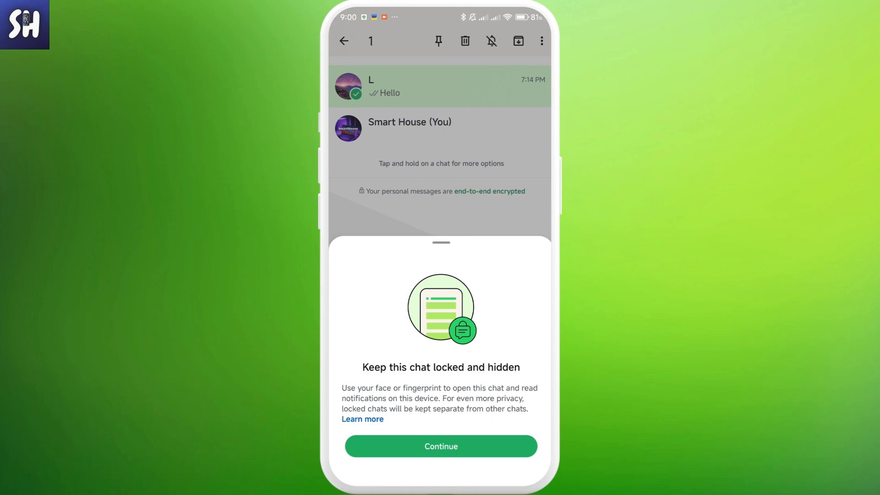
Confirm locking chat L and show it inside the Locked chats section.
click(441, 447)
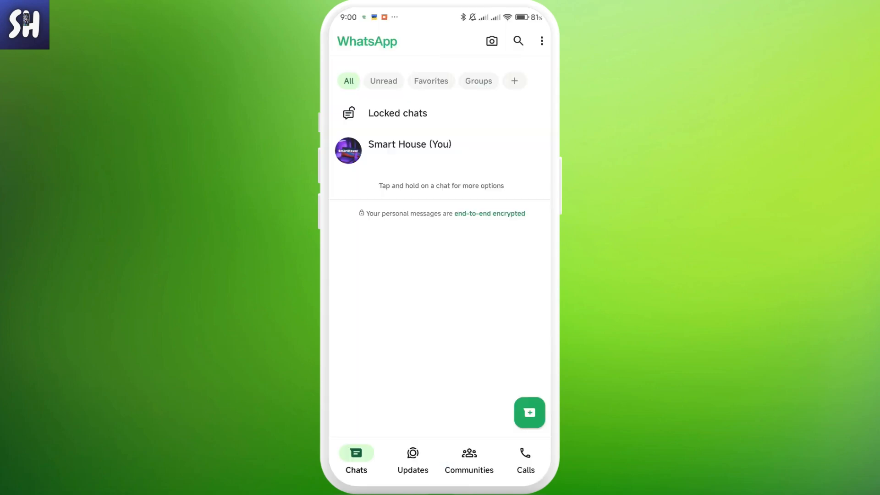
click(397, 113)
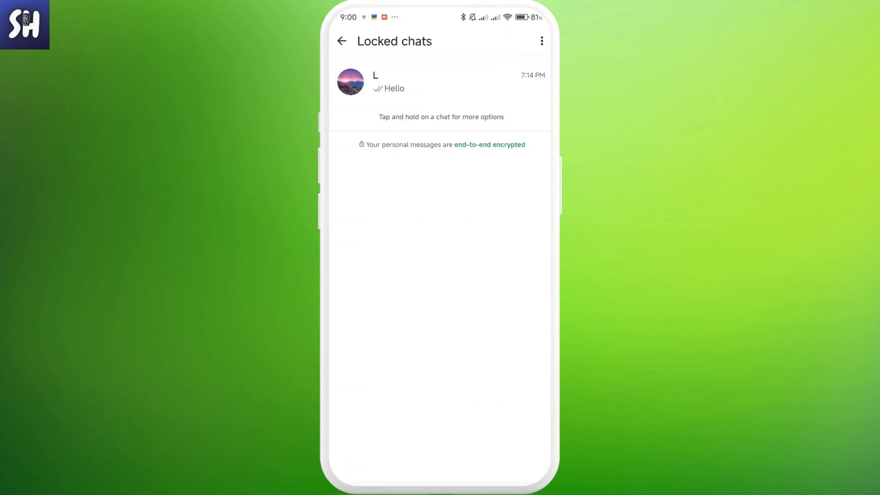
Unlock chat L and return to the main chat list where it appears normally.
click(441, 83)
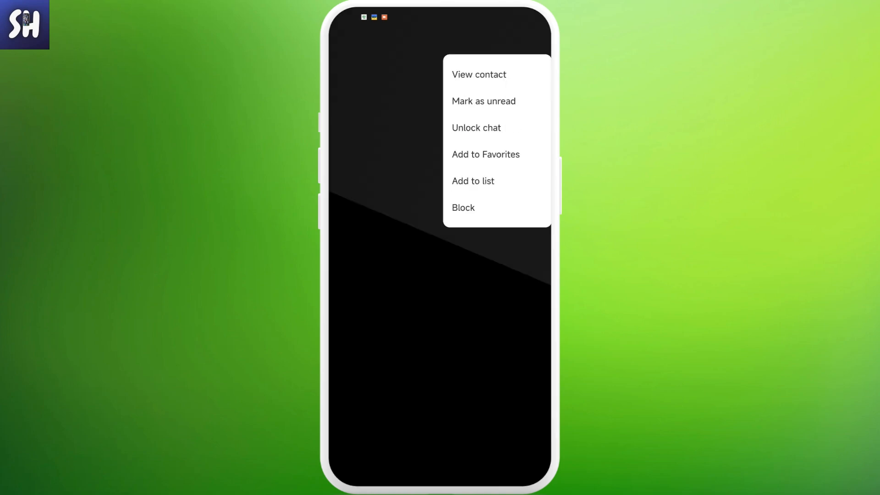
click(476, 127)
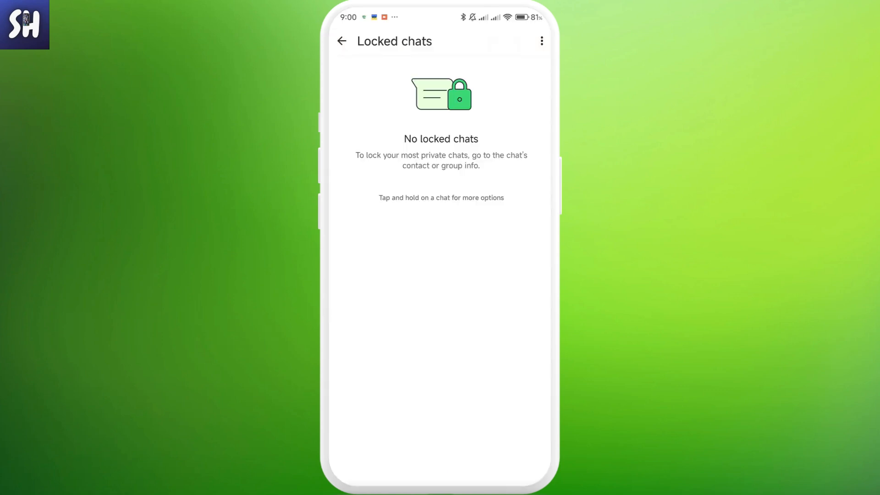
click(342, 41)
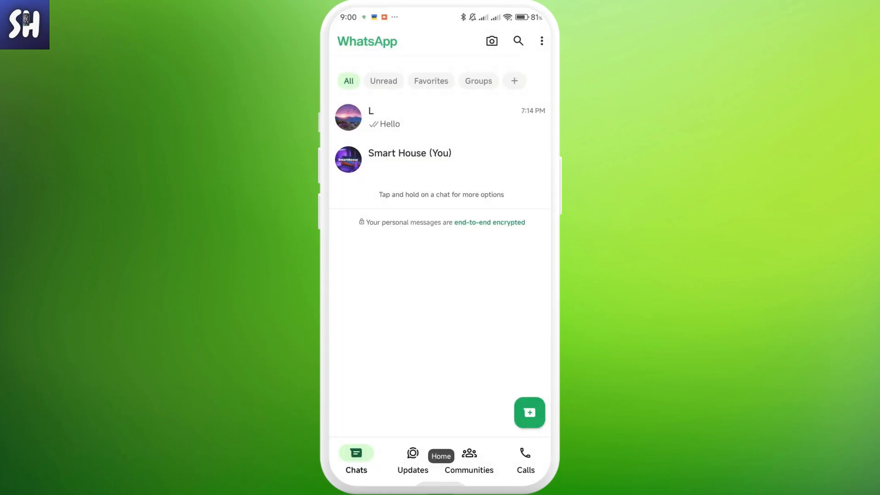